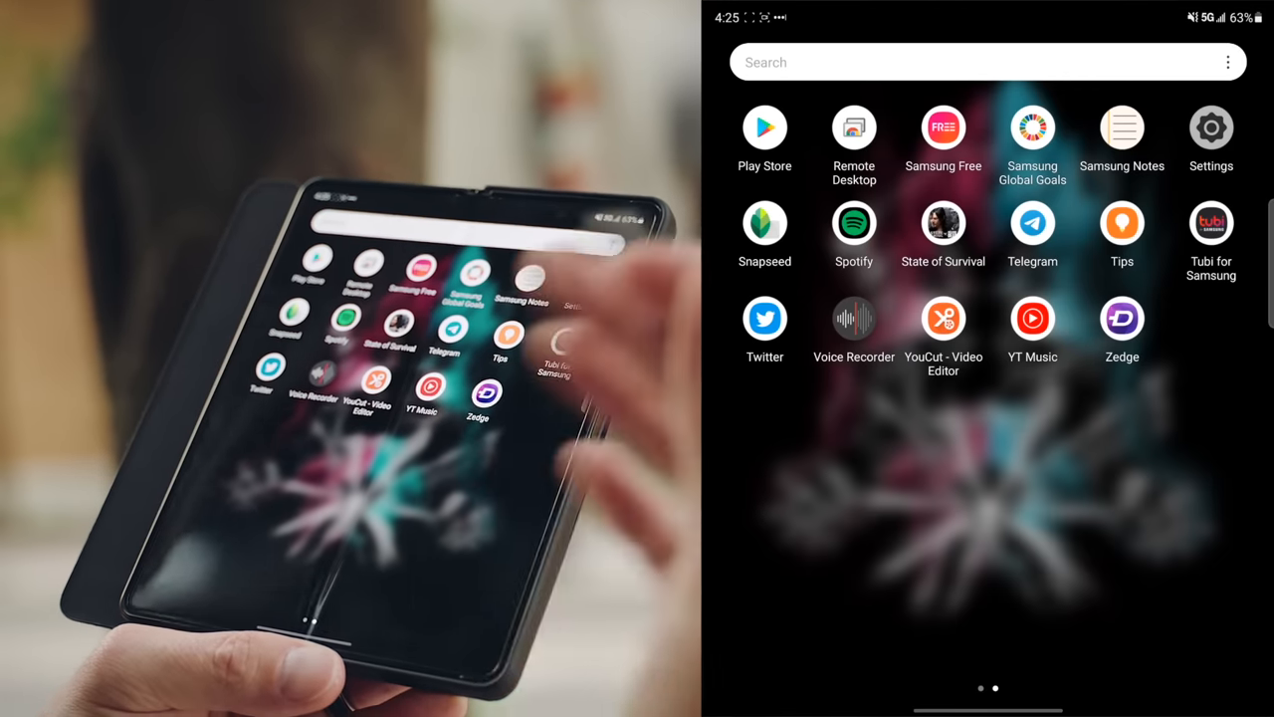
- Launch YouCut and bring up the dog clip with the Glitch effects list
click(944, 319)
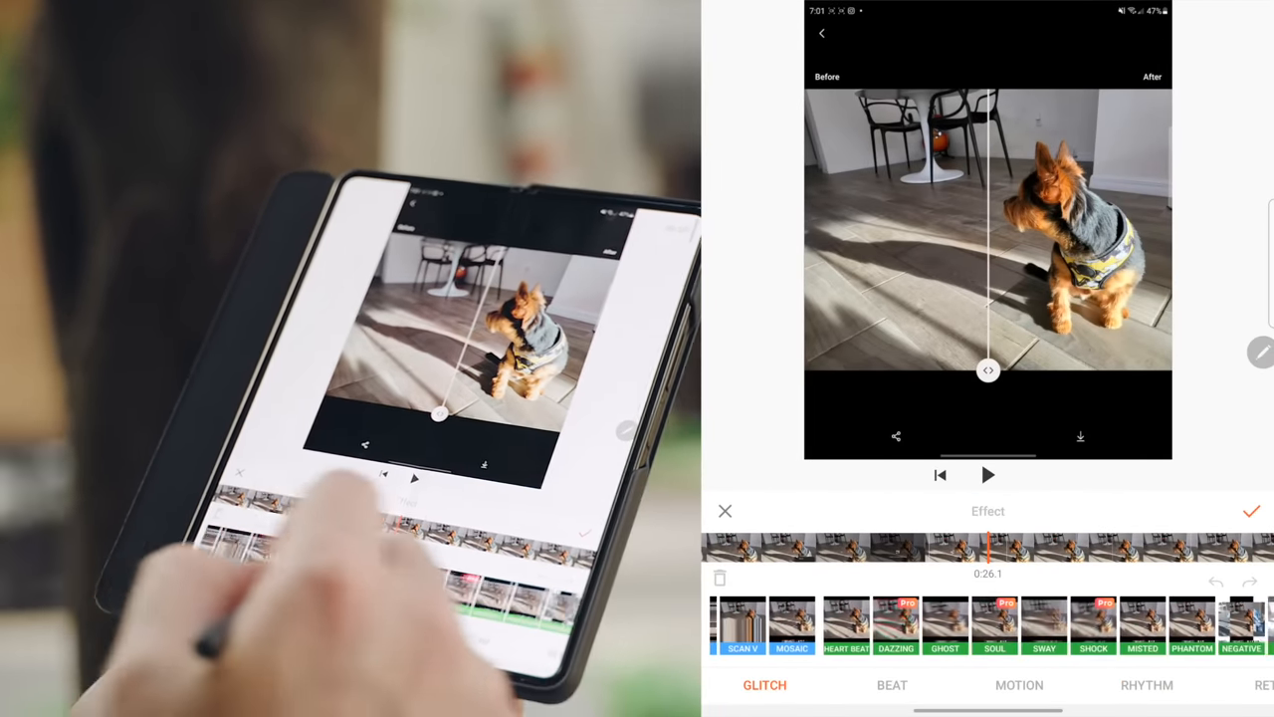
- Leave the effect panel, keep the clip speed at 1x and return to the editor
click(1147, 685)
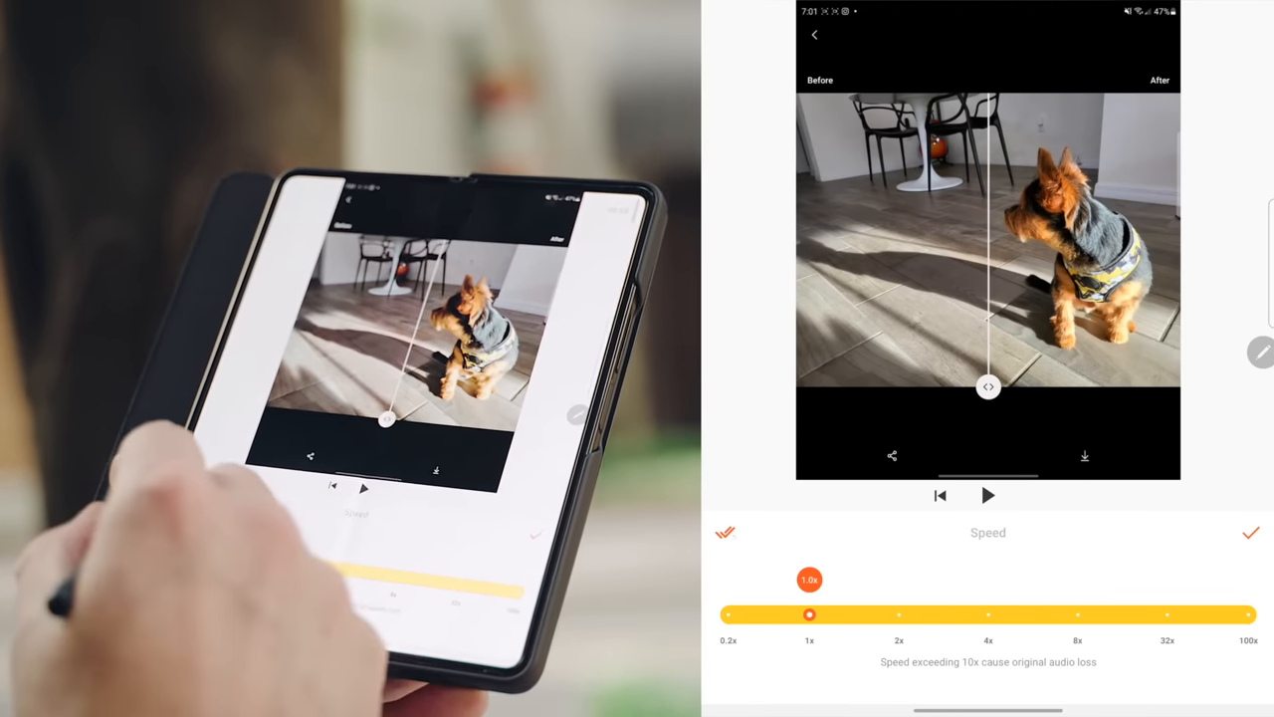
click(1250, 533)
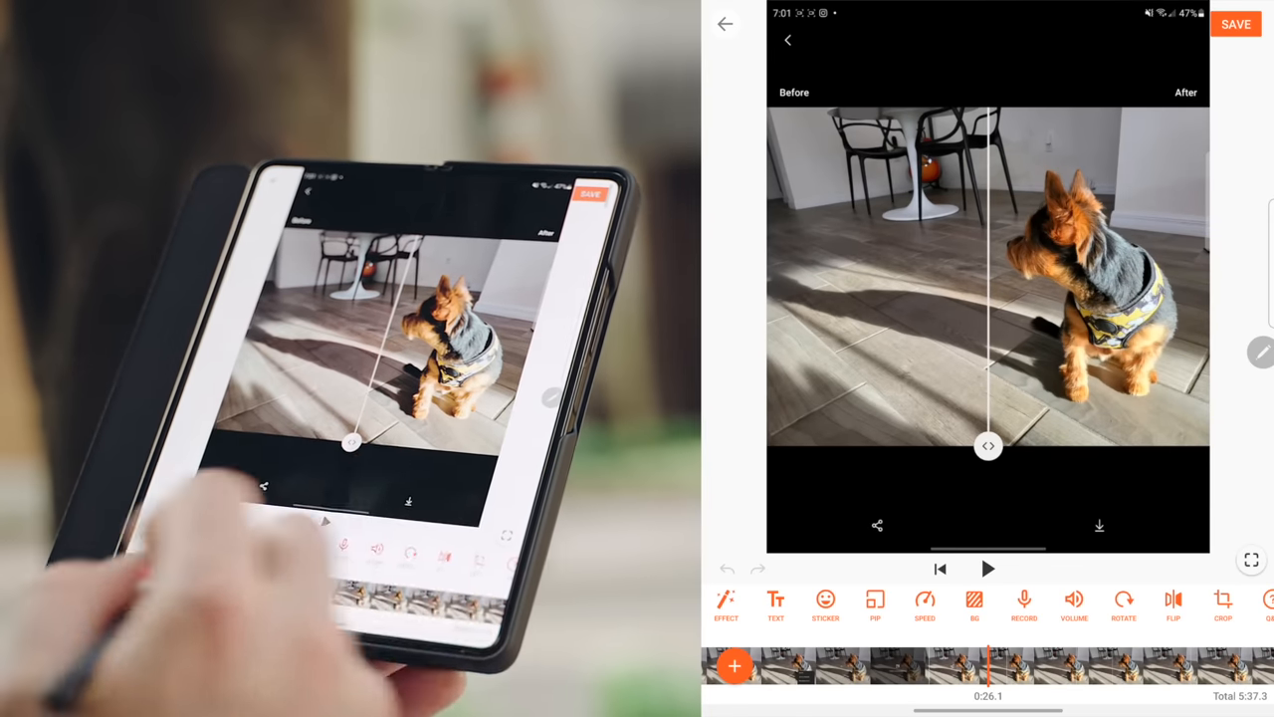